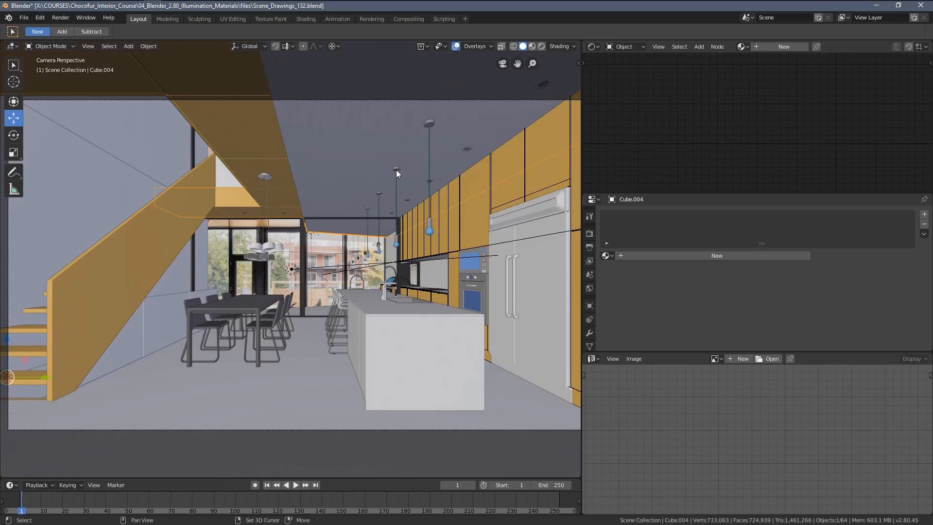
Step: Bring up the reference photo of the modern kitchen with the wooden staircase
{"action": "left_click", "coordinate": [716, 255]}
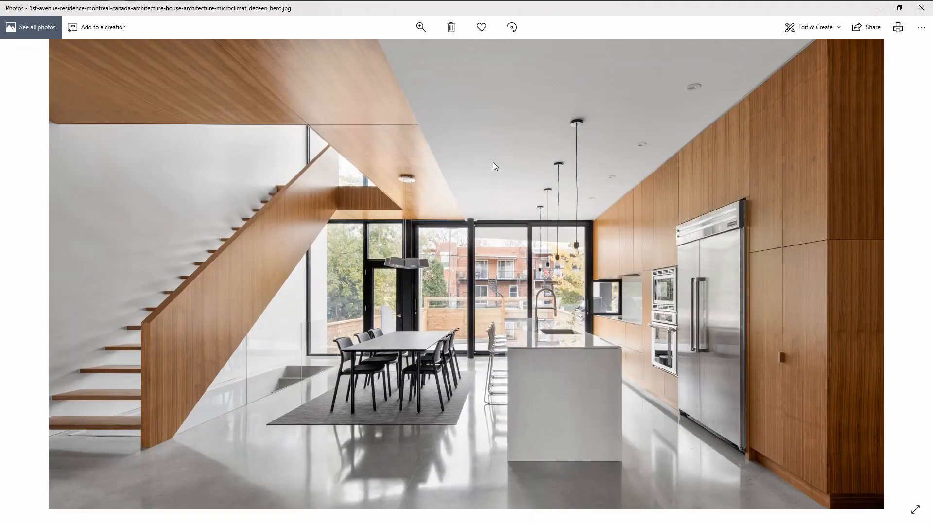
Step: Zoom in on the photo's white ceiling and lights, then return to Blender
{"action": "left_click", "coordinate": [420, 27]}
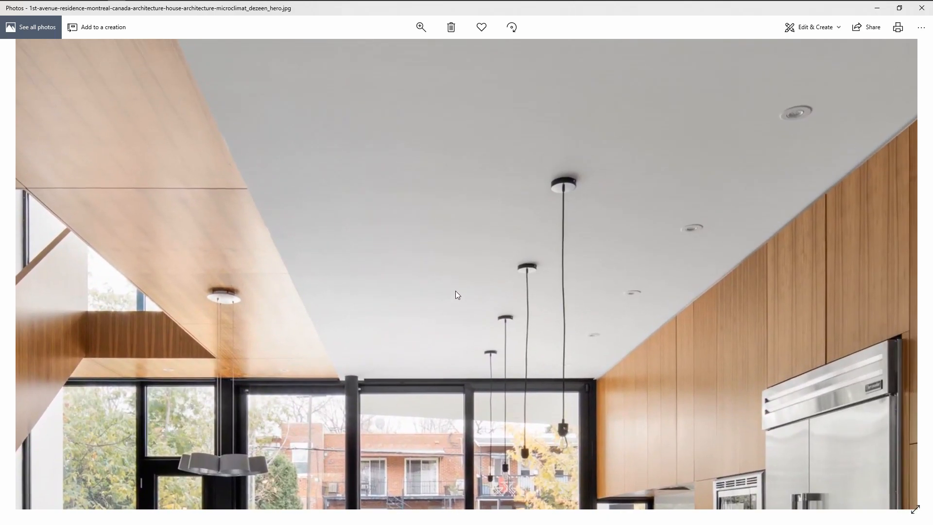
{"action": "left_click", "coordinate": [421, 27]}
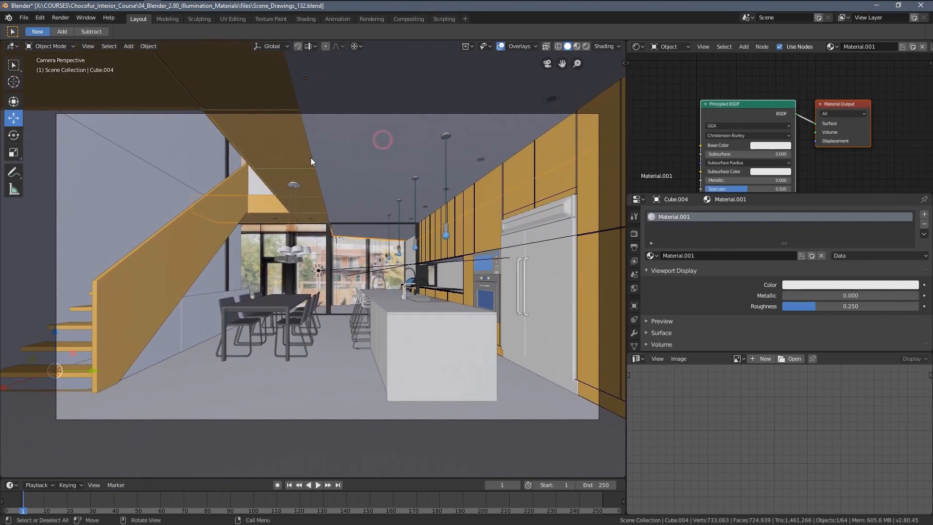
Step: Select every object in the kitchen scene
{"action": "key", "text": "a"}
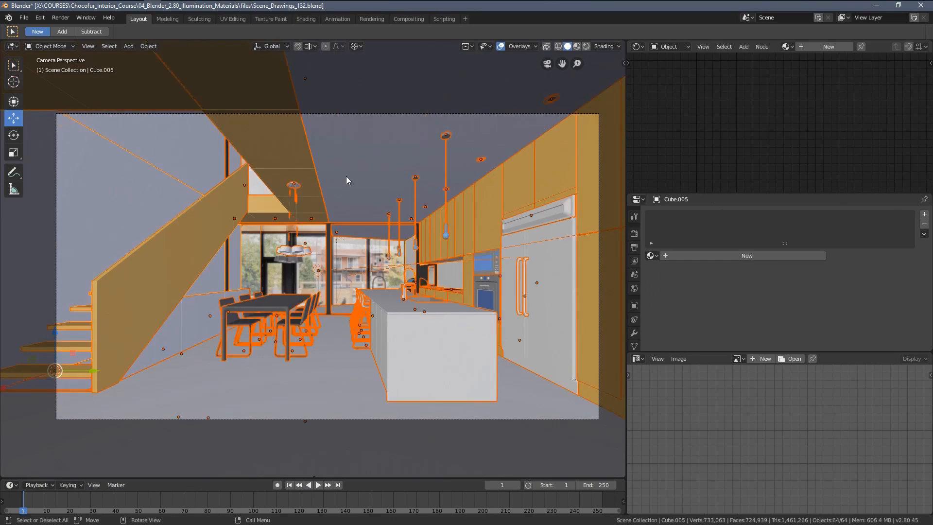
{"action": "mouse_move", "coordinate": [235, 208]}
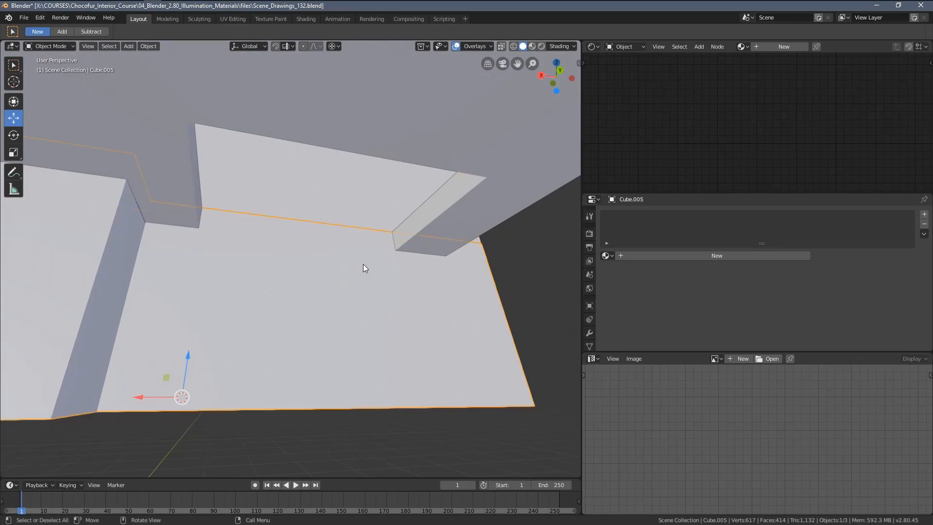
Step: Separate the flat ceiling faces into their own object and edit the new piece
{"action": "key", "text": "Tab"}
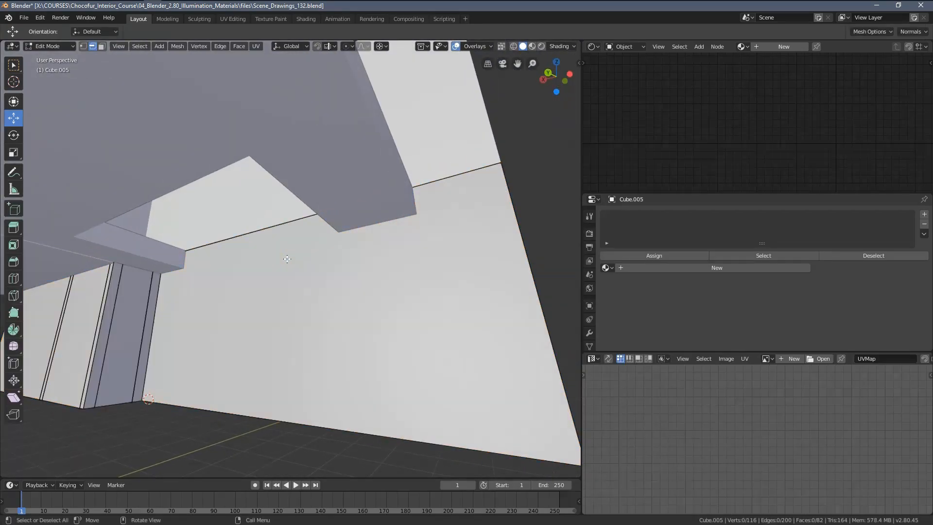
{"action": "left_click", "coordinate": [275, 267]}
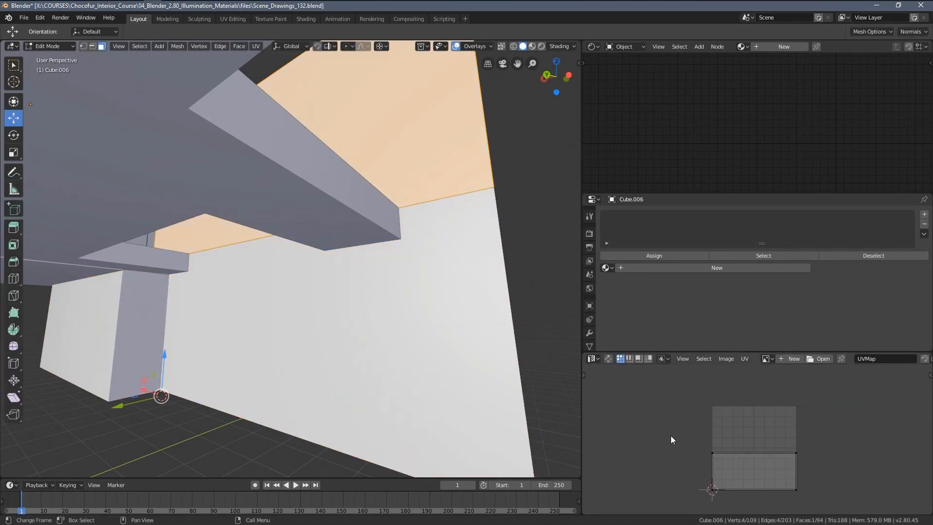
{"action": "key", "text": "Tab"}
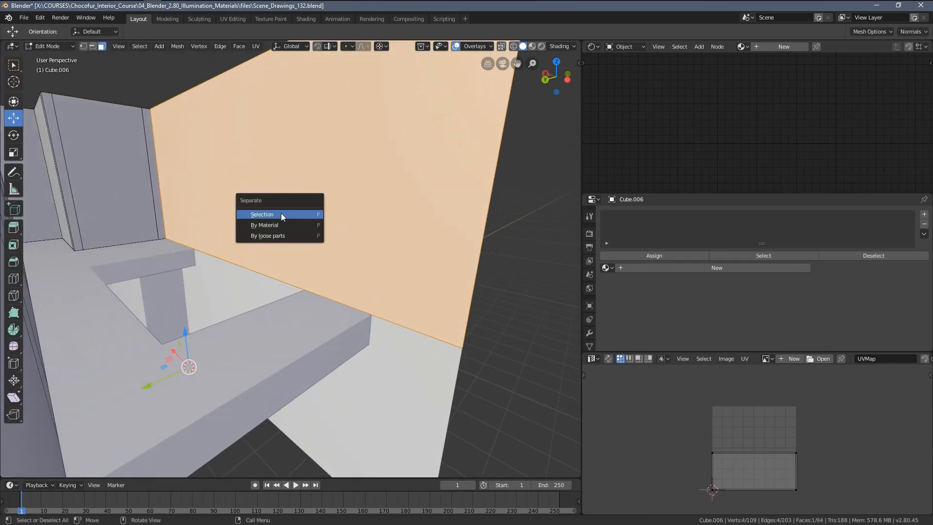
{"action": "left_click", "coordinate": [261, 214]}
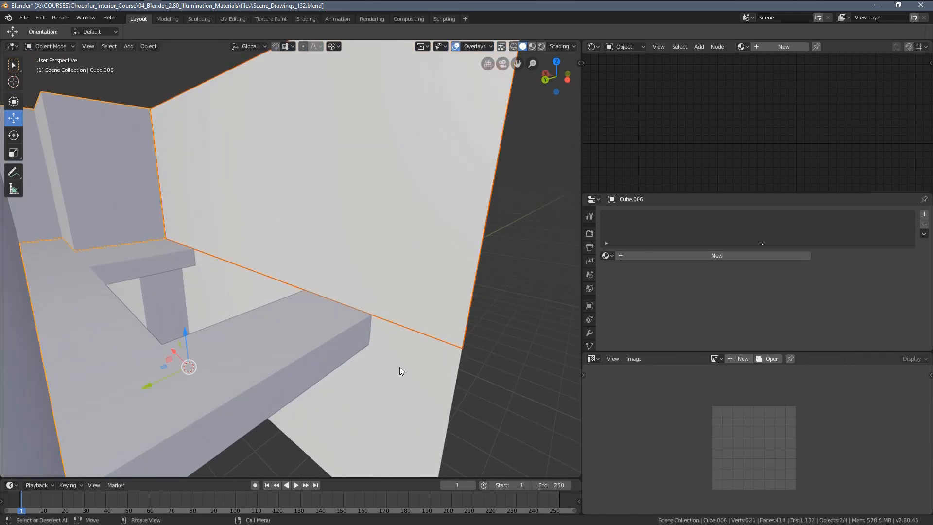
{"action": "key", "text": "Tab"}
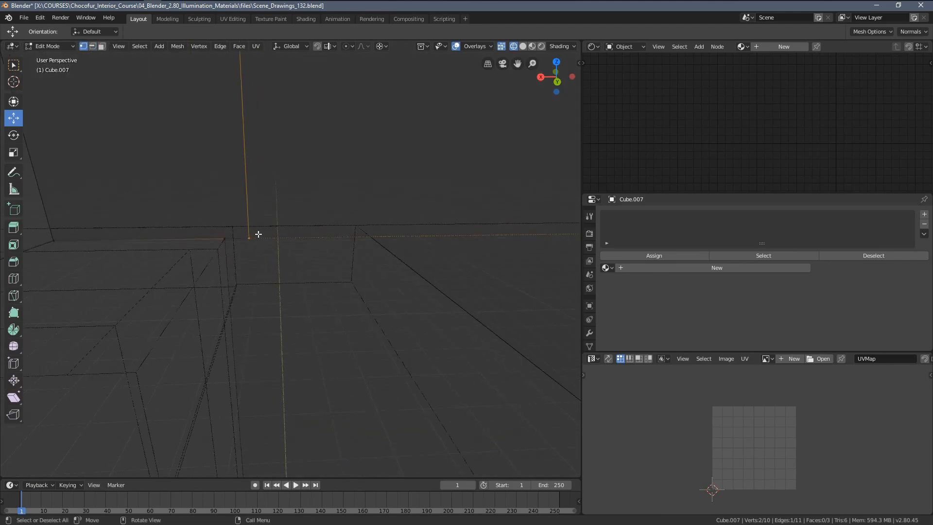
{"action": "mouse_move", "coordinate": [360, 49]}
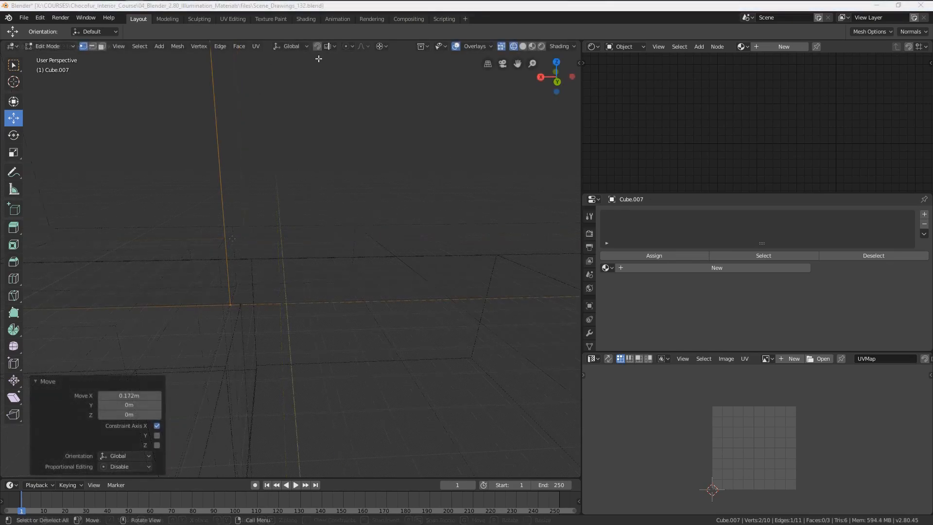
Step: Adjust a vertex of ceiling piece Cube.007 and unwrap its UVs
{"action": "left_click", "coordinate": [326, 45]}
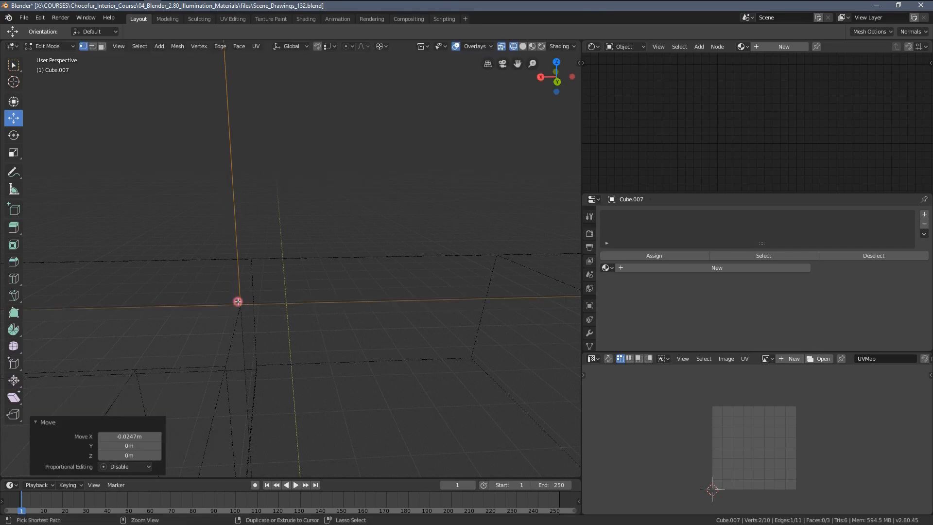
{"action": "right_click", "coordinate": [237, 300]}
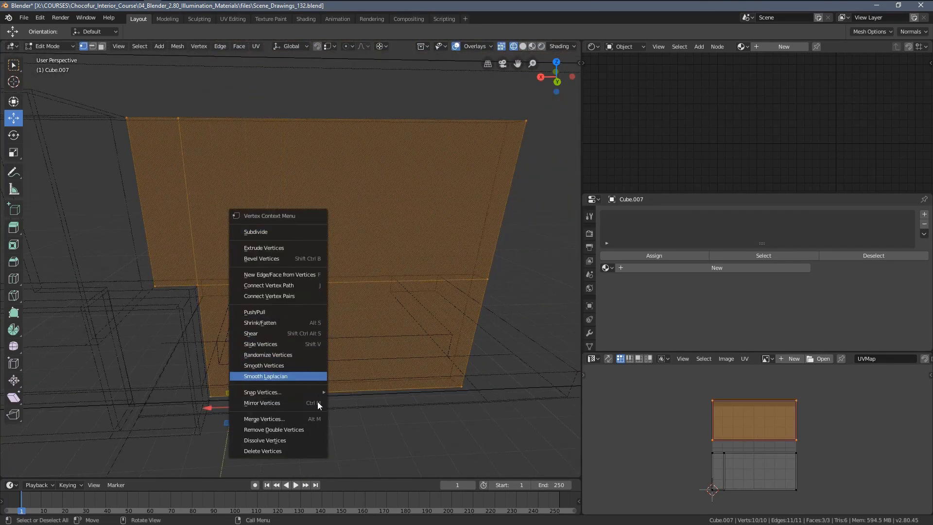
{"action": "left_click", "coordinate": [273, 429]}
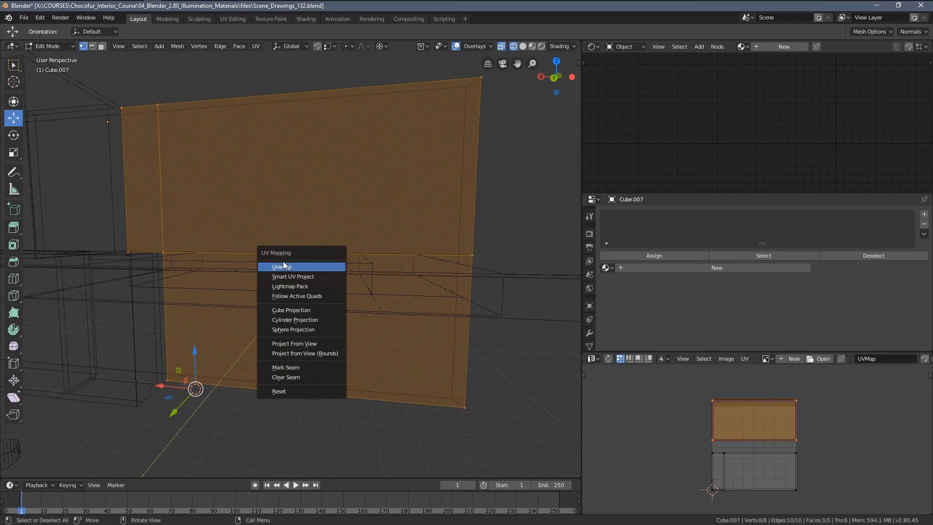
{"action": "left_click", "coordinate": [281, 266]}
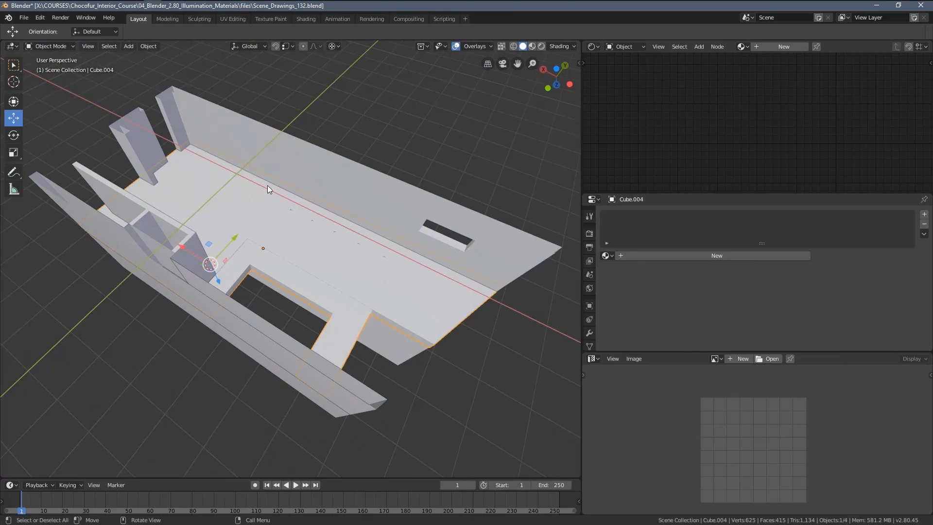
Step: Unwrap the selected faces of Cube.004's ceiling slab in Edit Mode
{"action": "key", "text": "Tab"}
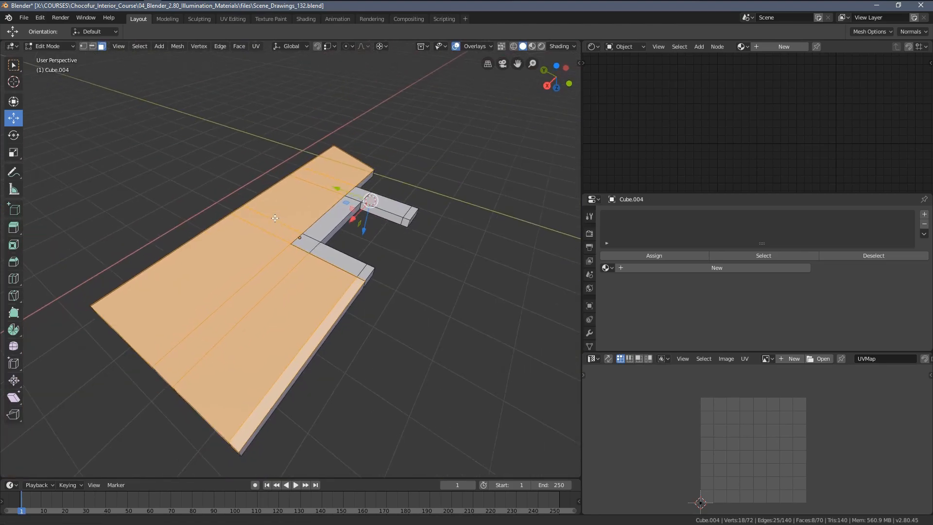
{"action": "left_click", "coordinate": [256, 47]}
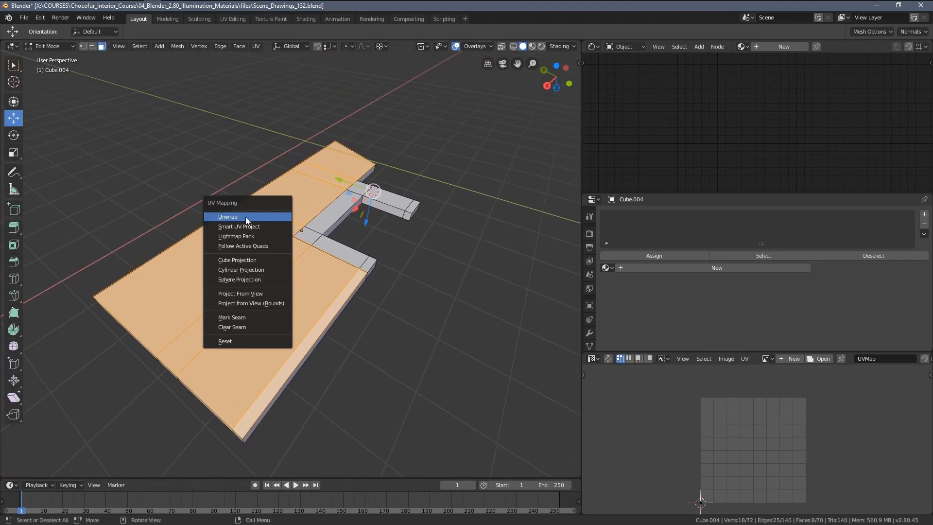
{"action": "left_click", "coordinate": [228, 216]}
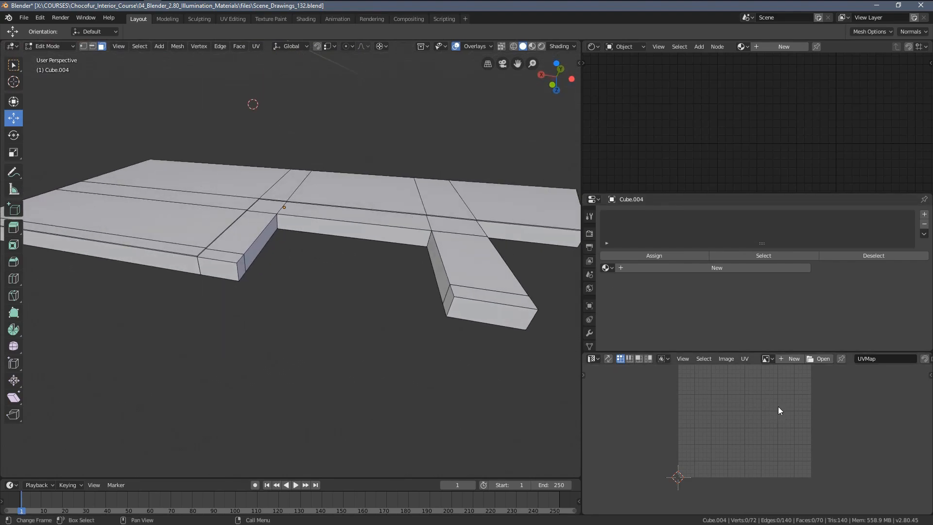
{"action": "mouse_move", "coordinate": [710, 413]}
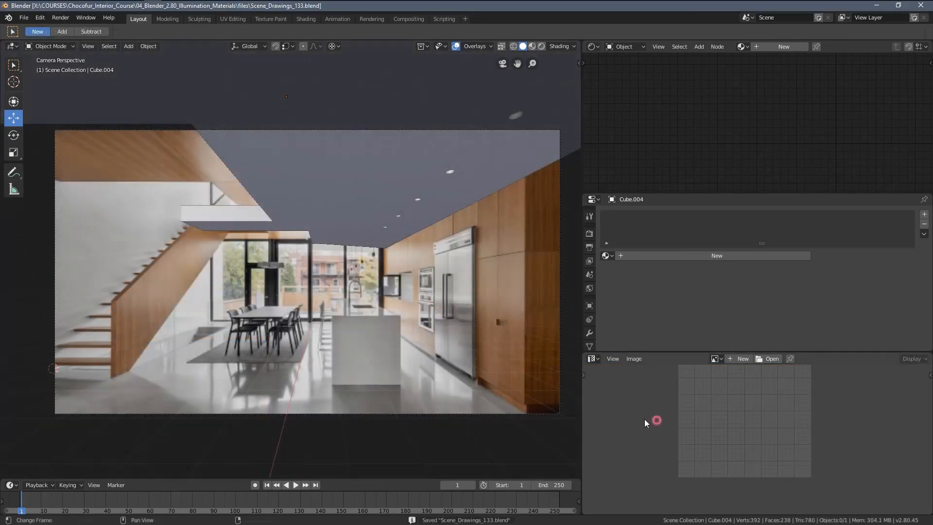
Step: Rename the ceiling material to White_Walls and search for it on Cube.007
{"action": "key", "text": "a"}
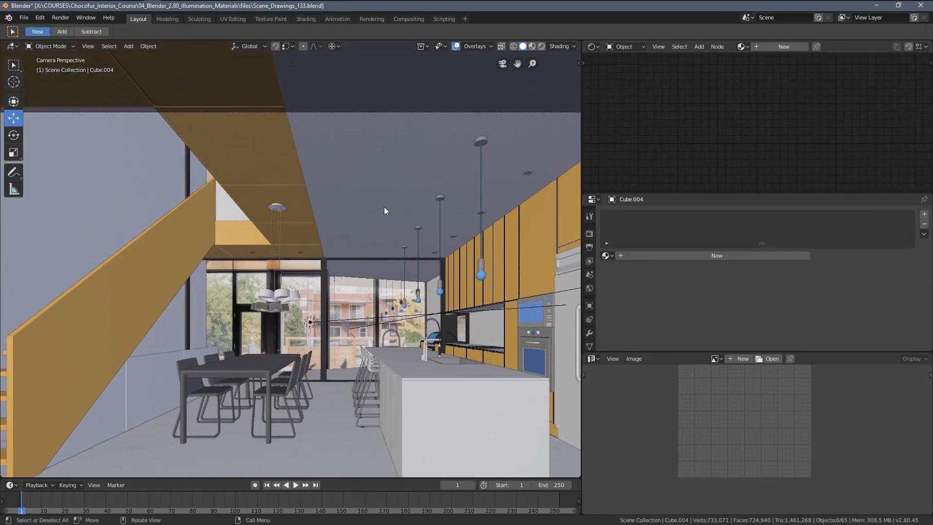
{"action": "left_click", "coordinate": [715, 255]}
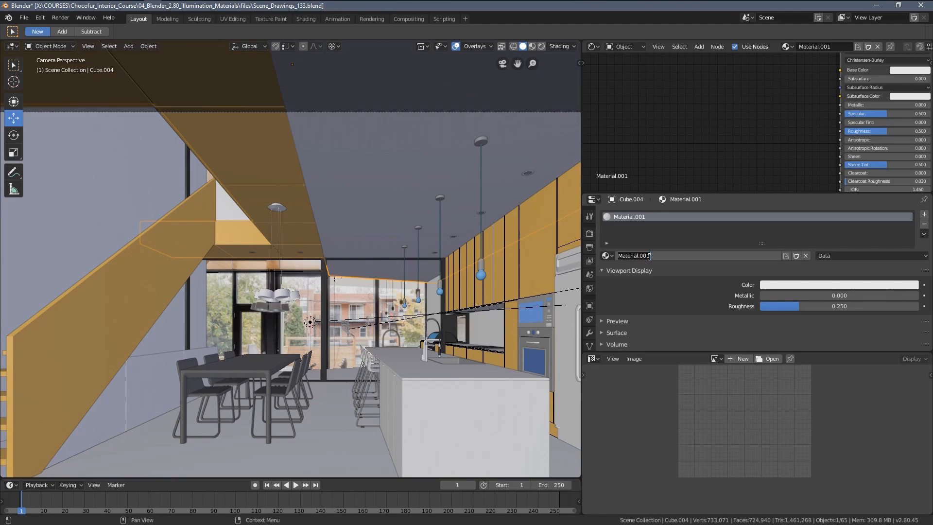
{"action": "type", "text": "White+"}
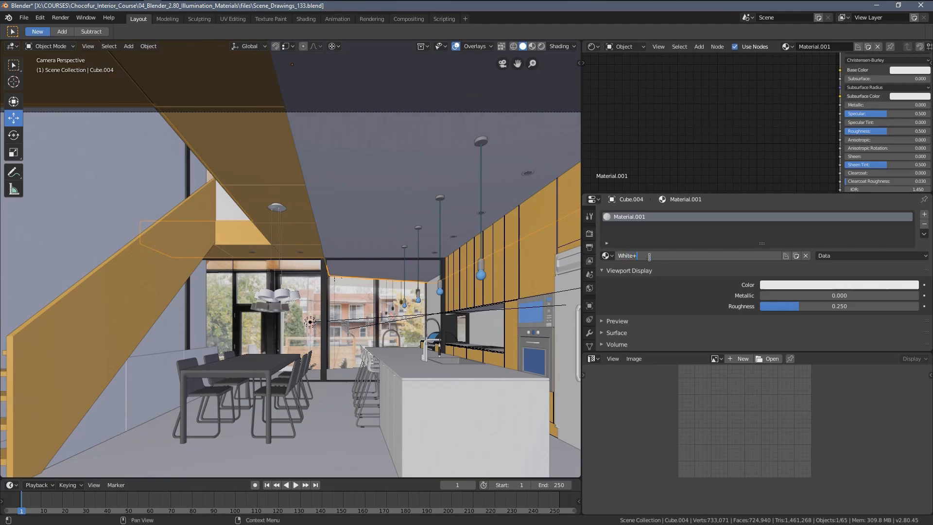
{"action": "type", "text": "White_Walls"}
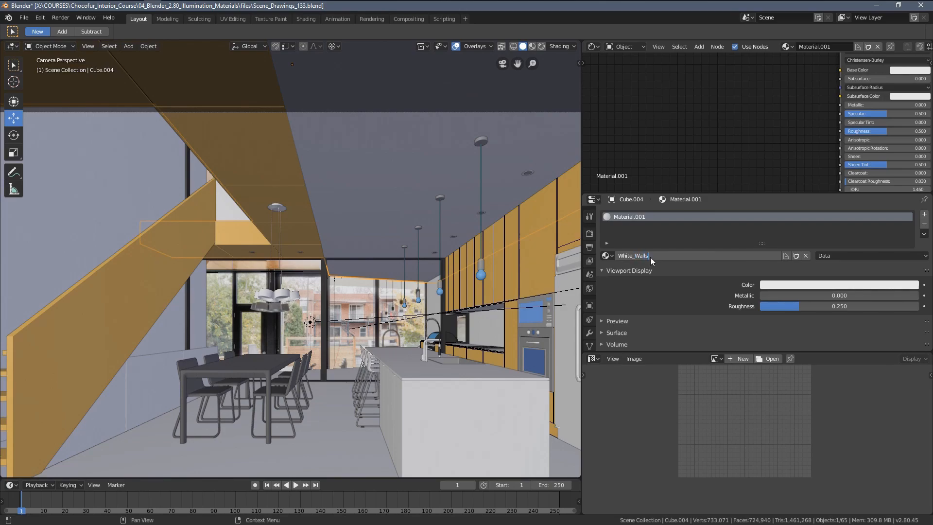
{"action": "left_click", "coordinate": [102, 185]}
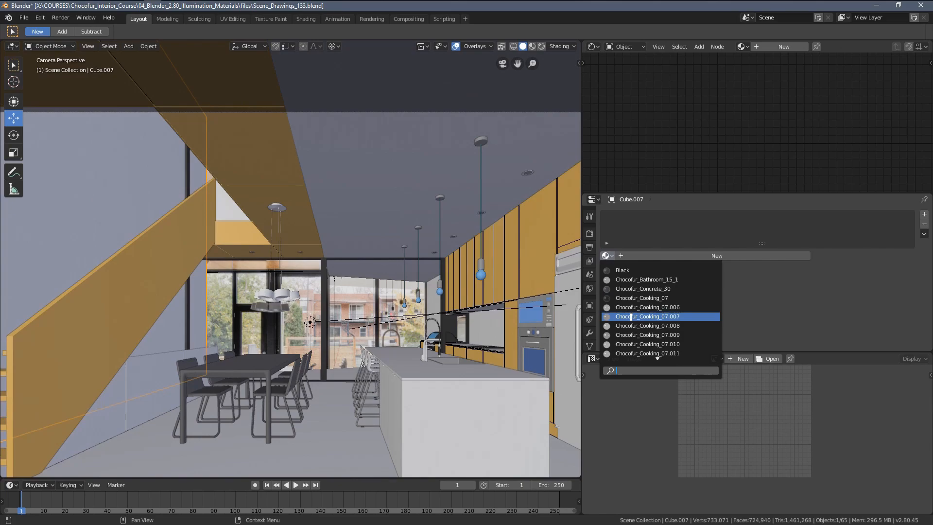
{"action": "type", "text": "w"}
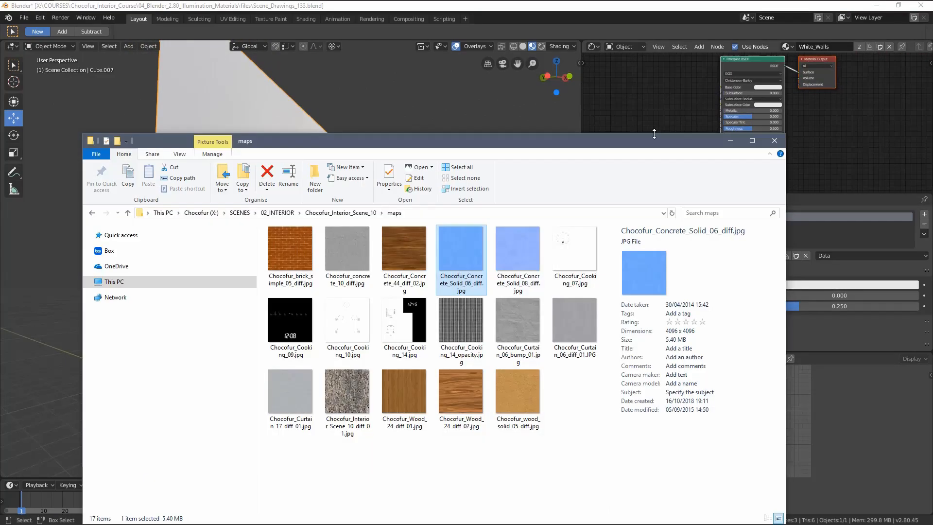
{"action": "mouse_move", "coordinate": [470, 271]}
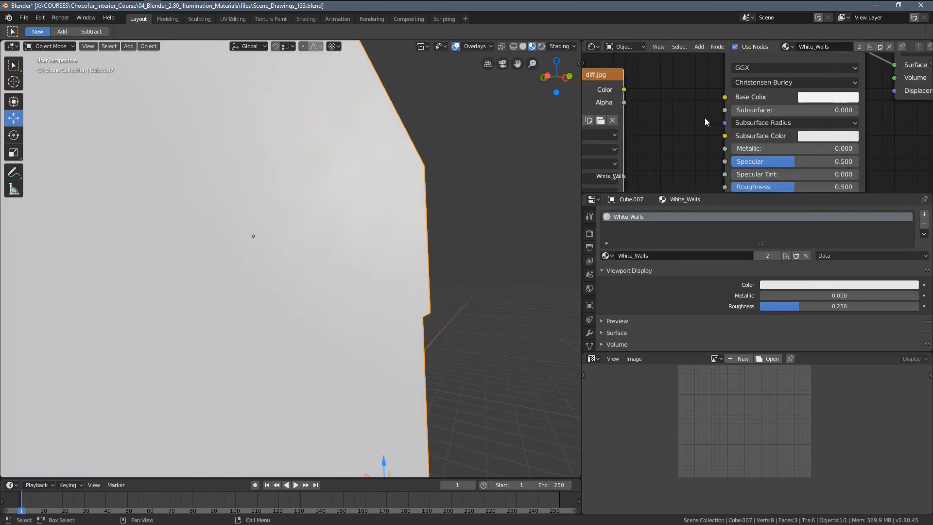
Step: Add a Separate RGB node routing the texture's green channel to roughness
{"action": "left_click", "coordinate": [827, 97]}
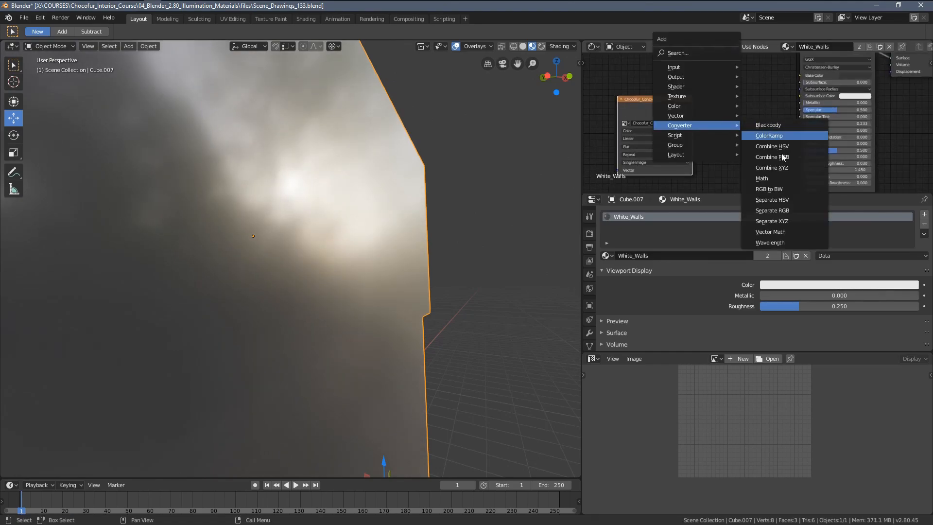
{"action": "left_click", "coordinate": [772, 210]}
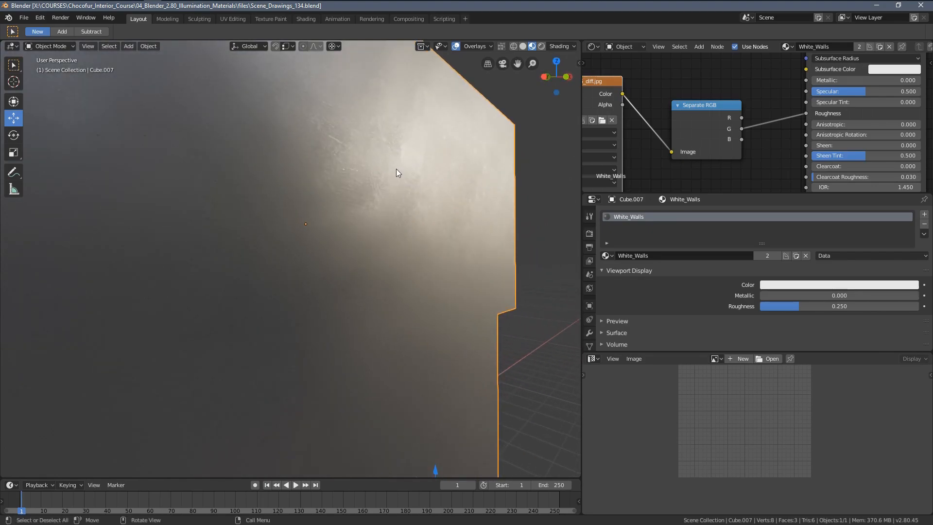
{"action": "mouse_move", "coordinate": [532, 176]}
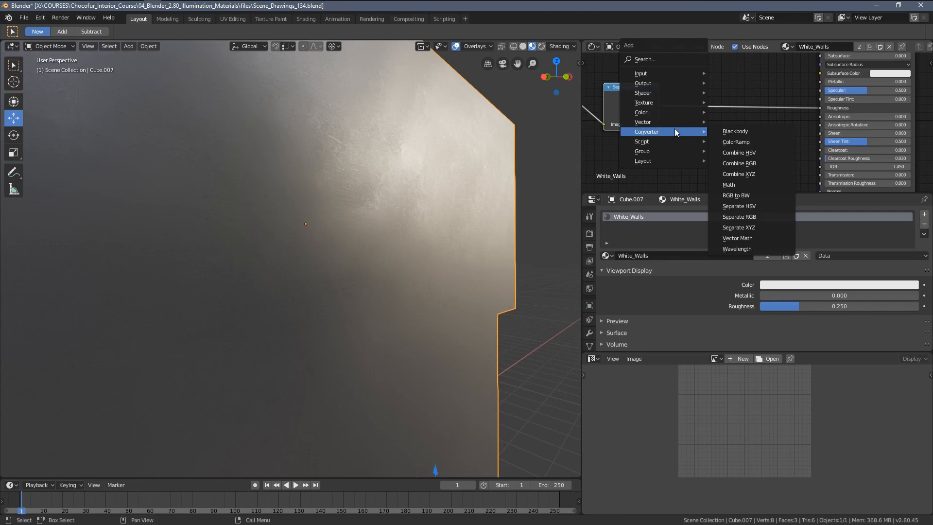
Step: Insert a ColorRamp before Roughness with stops 0.136 and 0.750, dark stop grey
{"action": "left_click", "coordinate": [735, 141]}
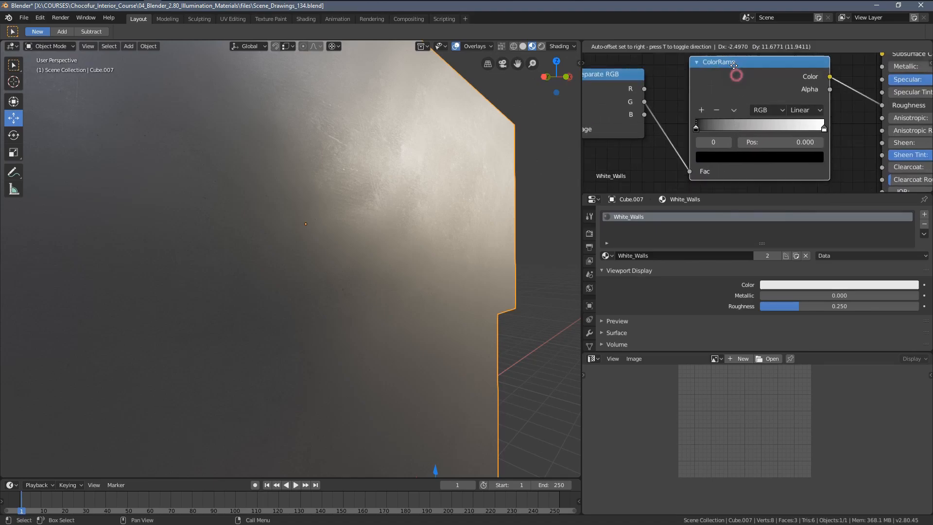
{"action": "left_click", "coordinate": [758, 157]}
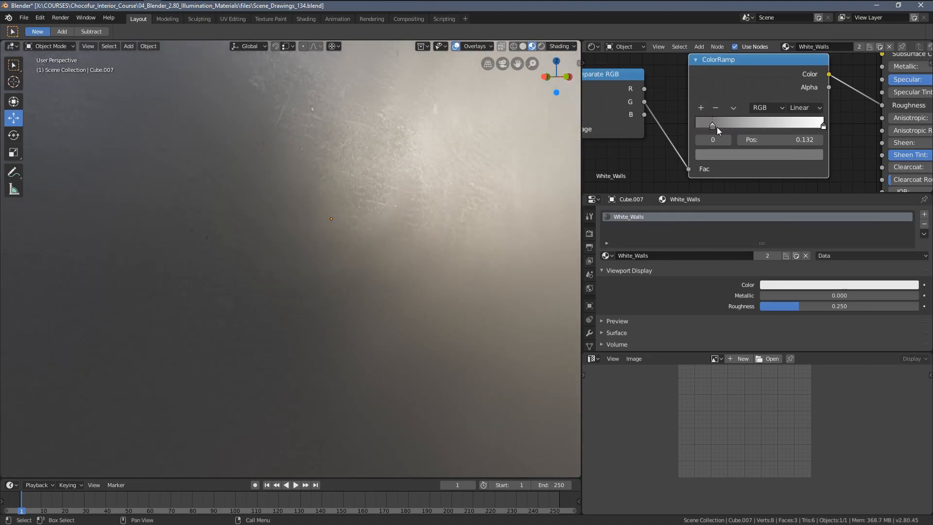
{"action": "left_click", "coordinate": [822, 124]}
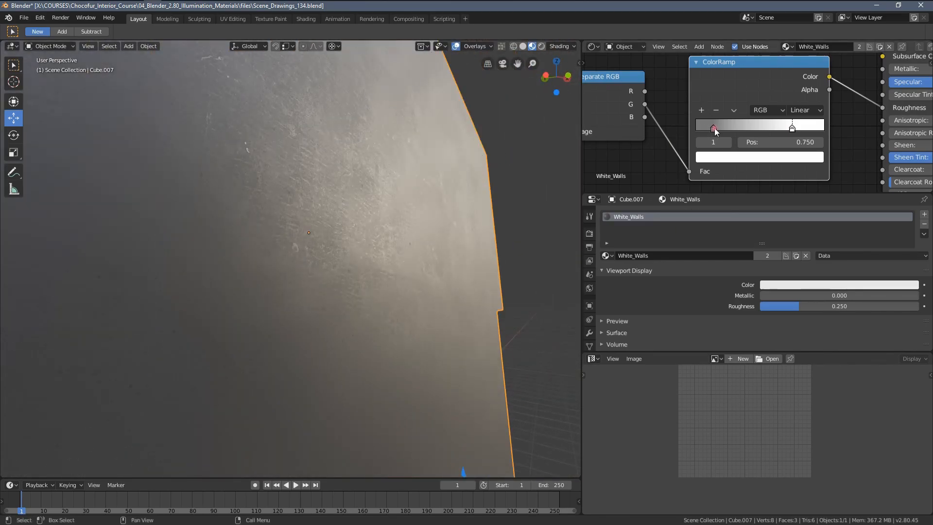
{"action": "left_click", "coordinate": [759, 156]}
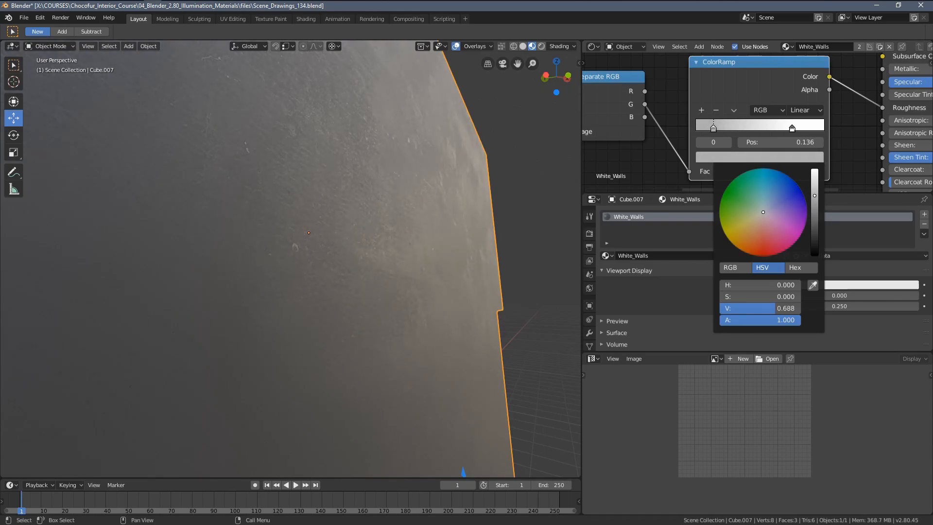
{"action": "left_click", "coordinate": [479, 194]}
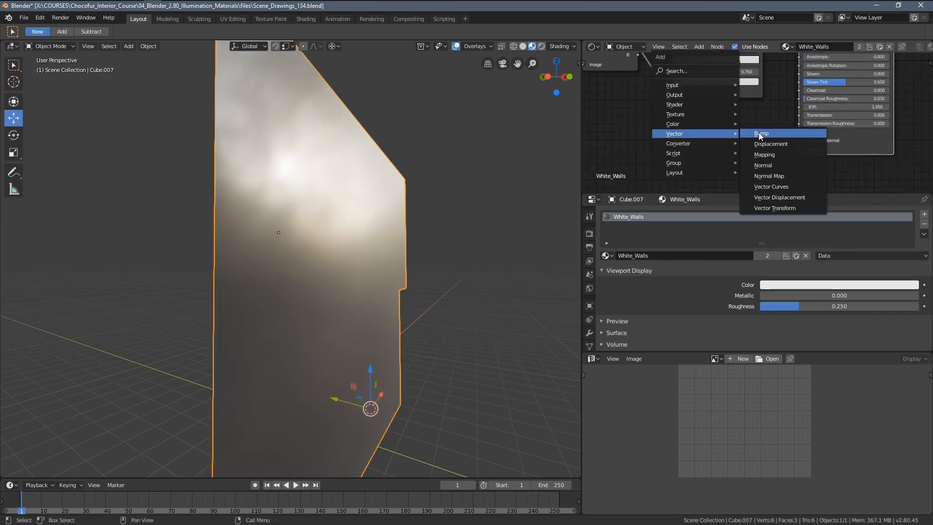
Step: Add a Bump node to the Normal input with Distance 0.010 and Strength 0.2
{"action": "left_click", "coordinate": [761, 132]}
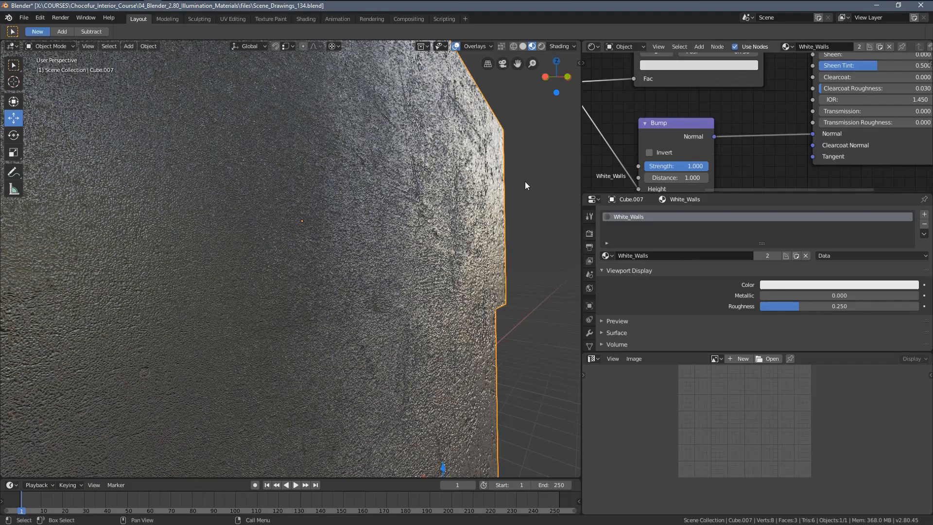
{"action": "double_click", "coordinate": [675, 177]}
{"action": "type", "text": ".2"}
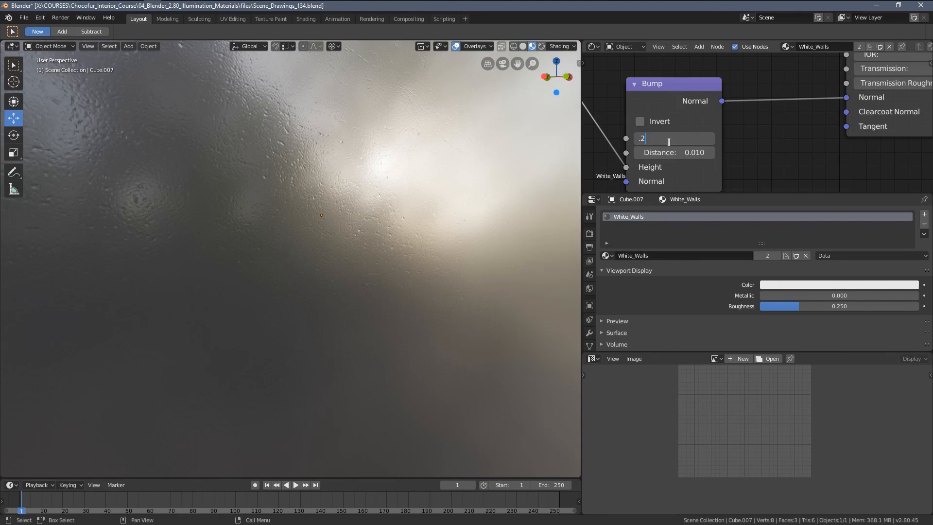
{"action": "key", "text": "Return"}
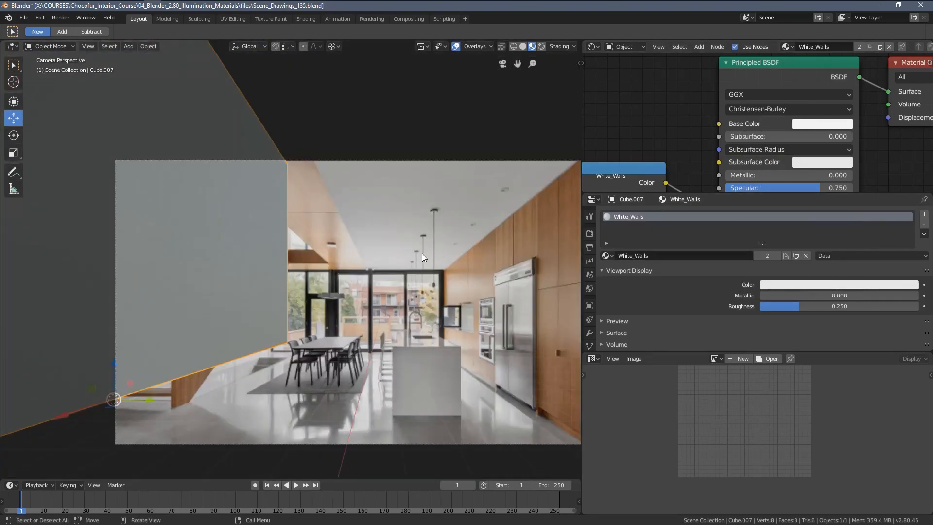
Step: Deselect everything, tilt the view up toward the kitchen ceiling, and switch to Rendered shading
{"action": "left_click", "coordinate": [370, 249]}
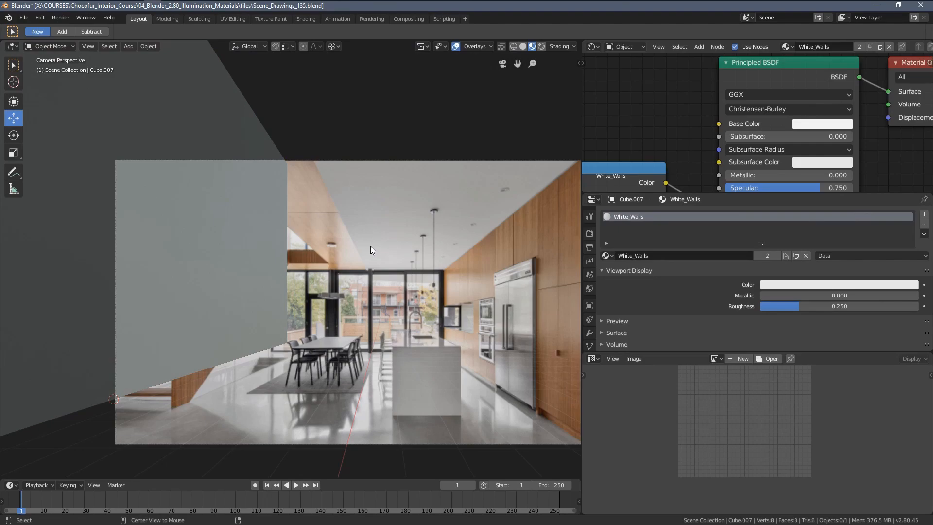
{"action": "mouse_move", "coordinate": [366, 249]}
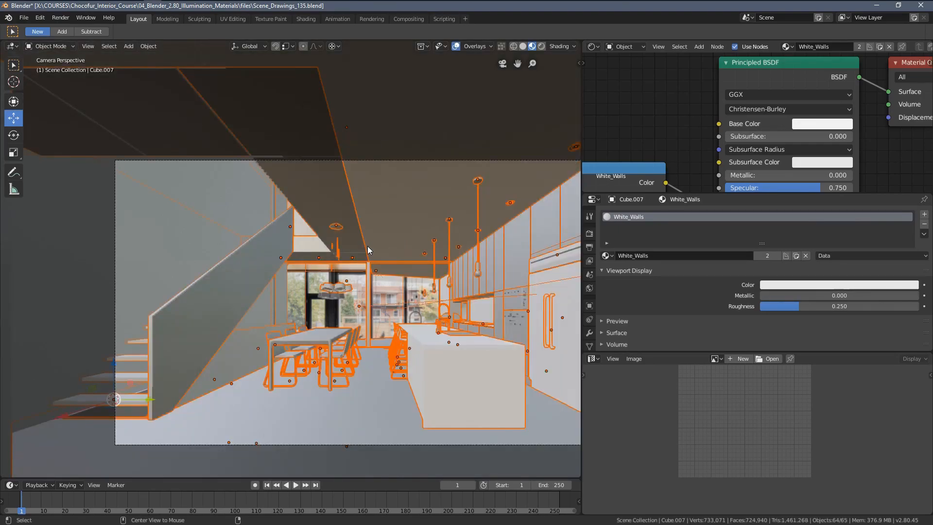
{"action": "left_click", "coordinate": [376, 254]}
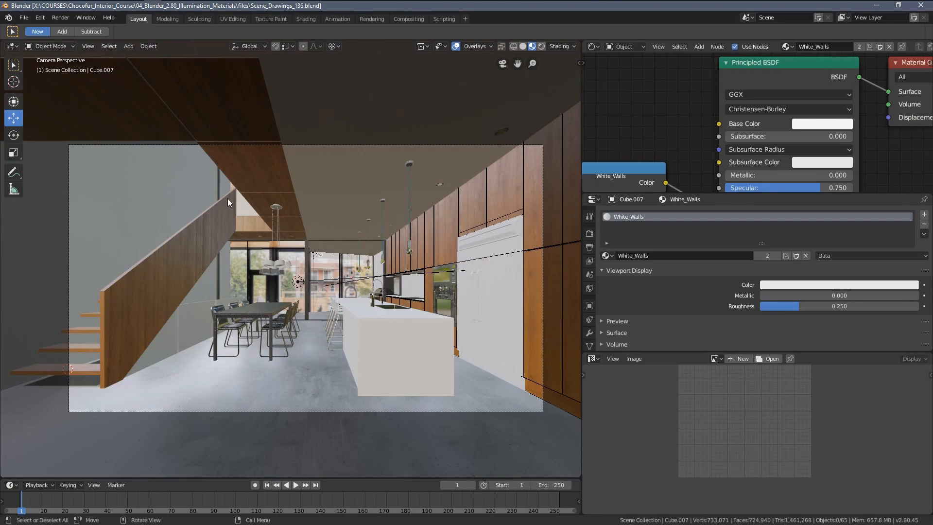
{"action": "left_click_drag", "start_coordinate": [268, 158], "coordinate": [342, 226]}
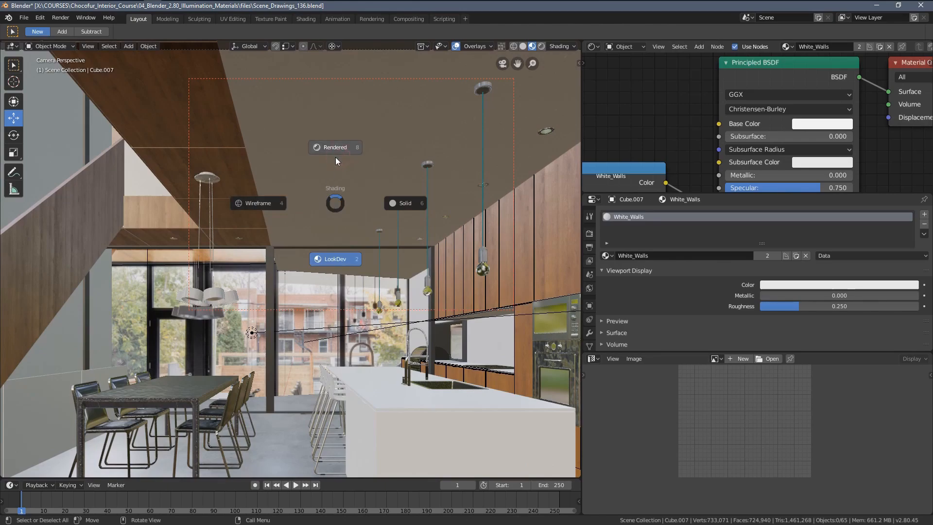
{"action": "left_click", "coordinate": [589, 233]}
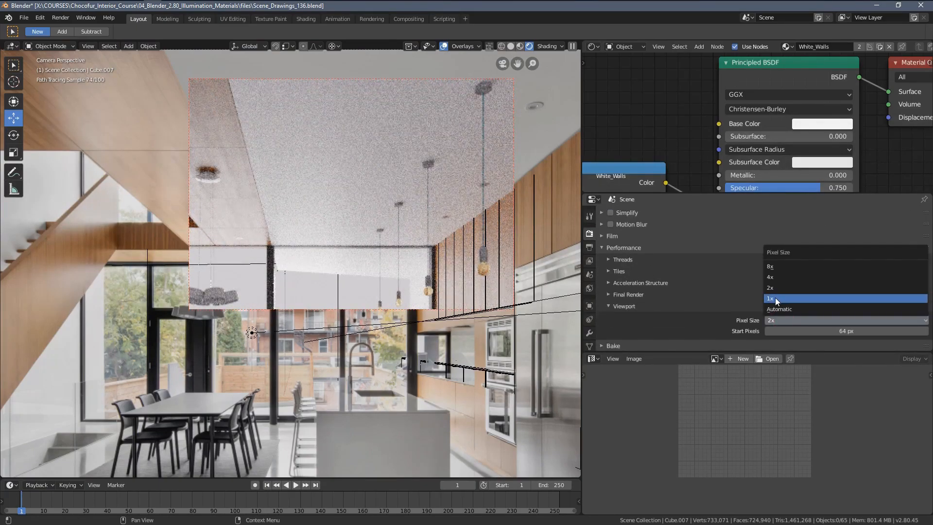
Step: Render the preview at full resolution and darken White_Walls' base colour to grey (Value ~0.213)
{"action": "left_click", "coordinate": [771, 297]}
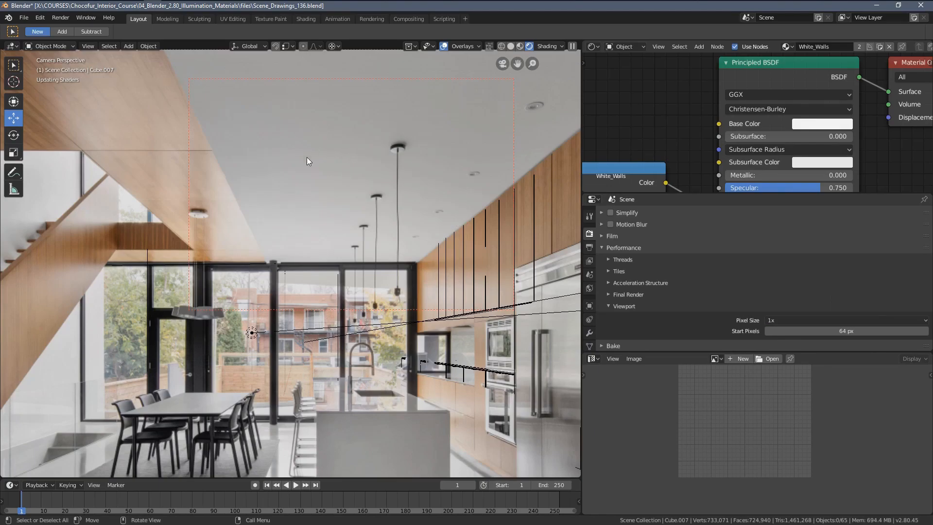
{"action": "mouse_move", "coordinate": [342, 186]}
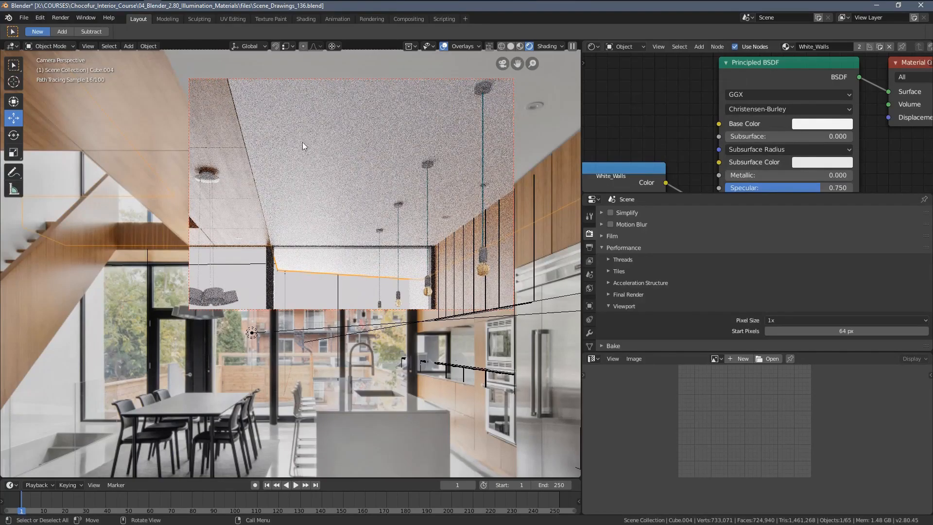
{"action": "mouse_move", "coordinate": [380, 169]}
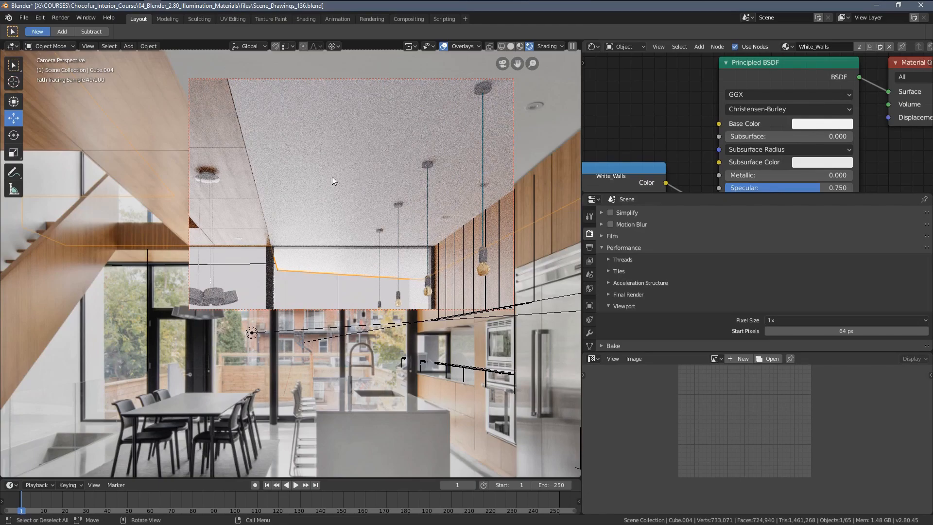
{"action": "mouse_move", "coordinate": [280, 159]}
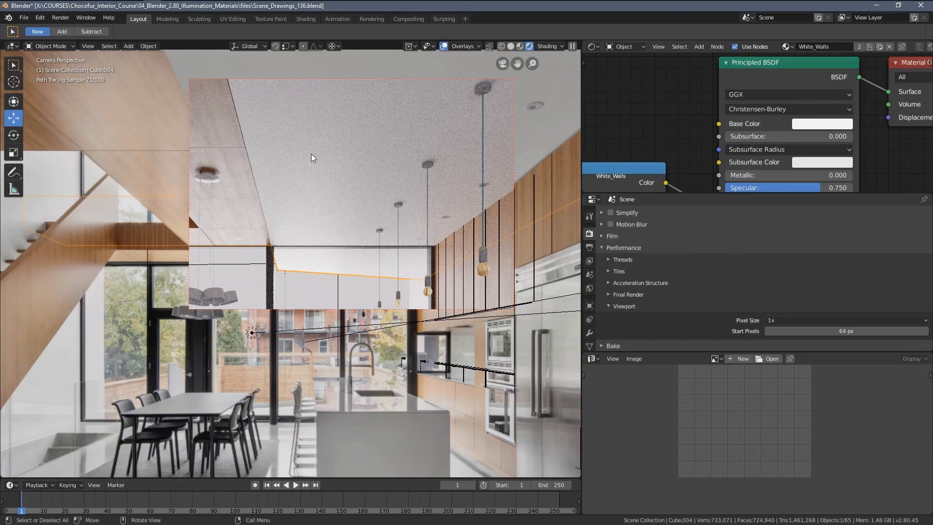
{"action": "mouse_move", "coordinate": [392, 140]}
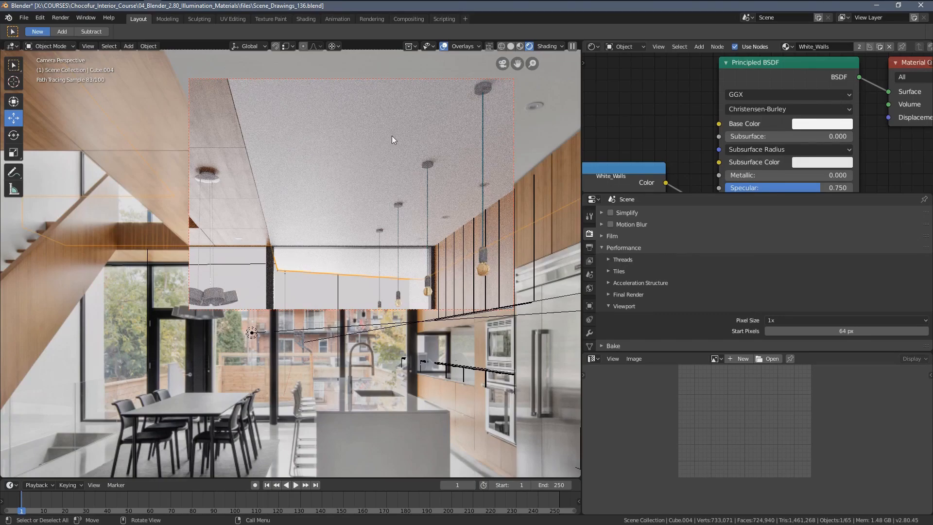
{"action": "left_click", "coordinate": [821, 123]}
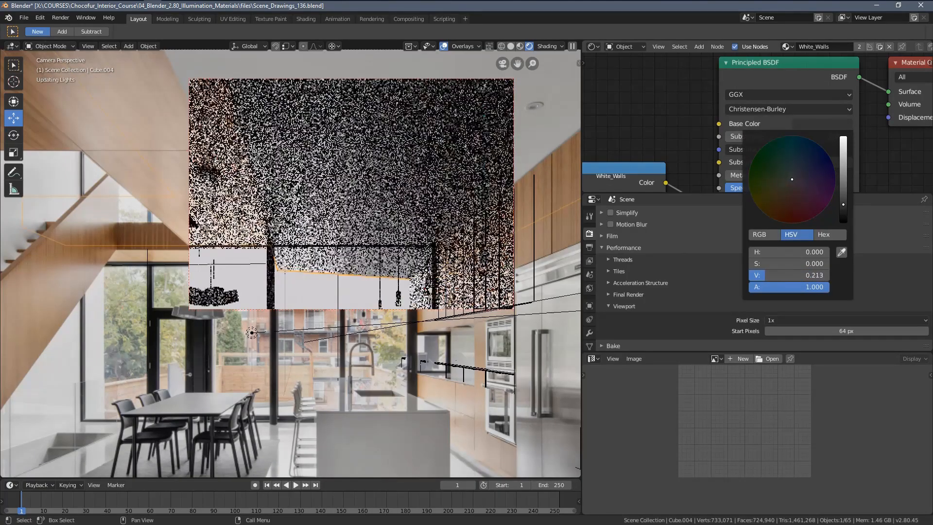
{"action": "left_click", "coordinate": [310, 147]}
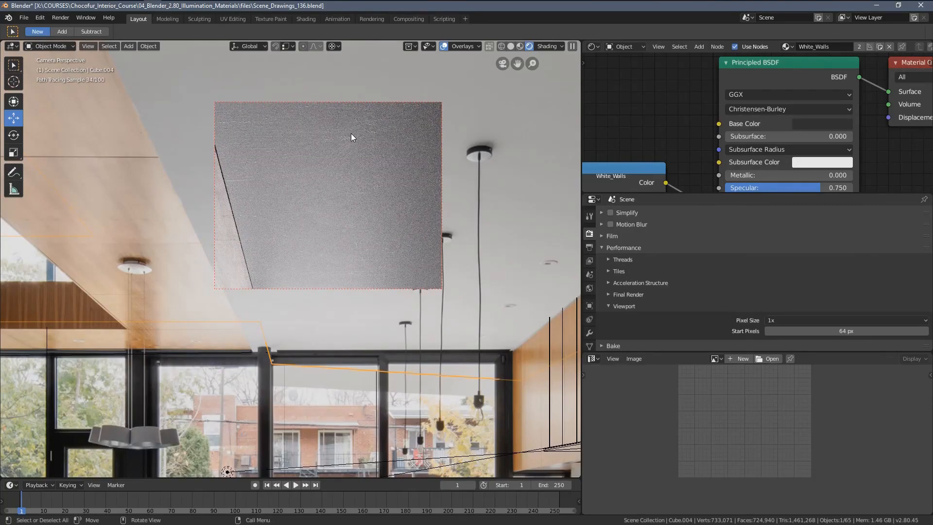
{"action": "mouse_move", "coordinate": [316, 190]}
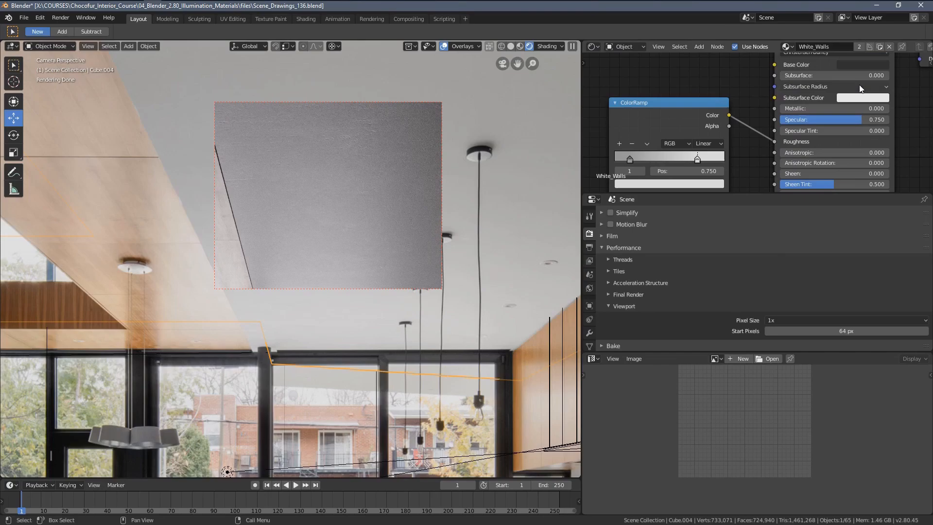
{"action": "mouse_move", "coordinate": [391, 240]}
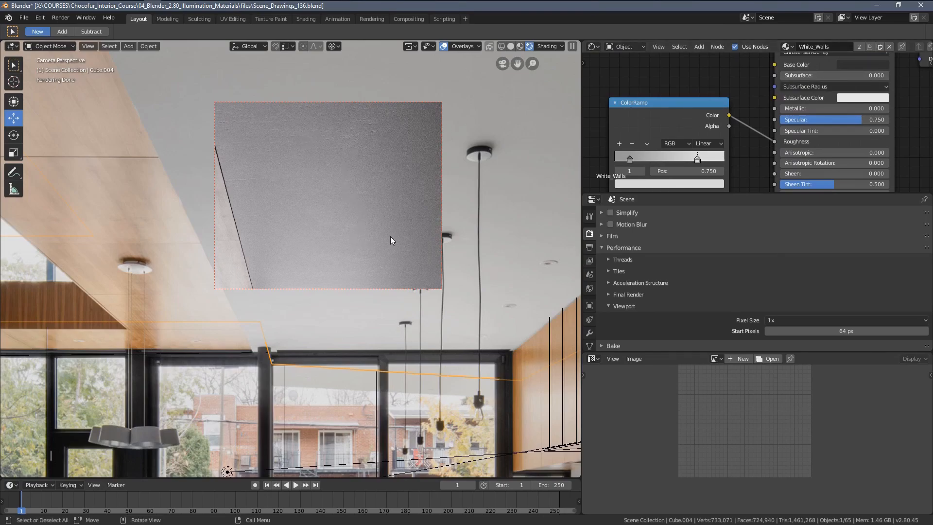
{"action": "mouse_move", "coordinate": [355, 149]}
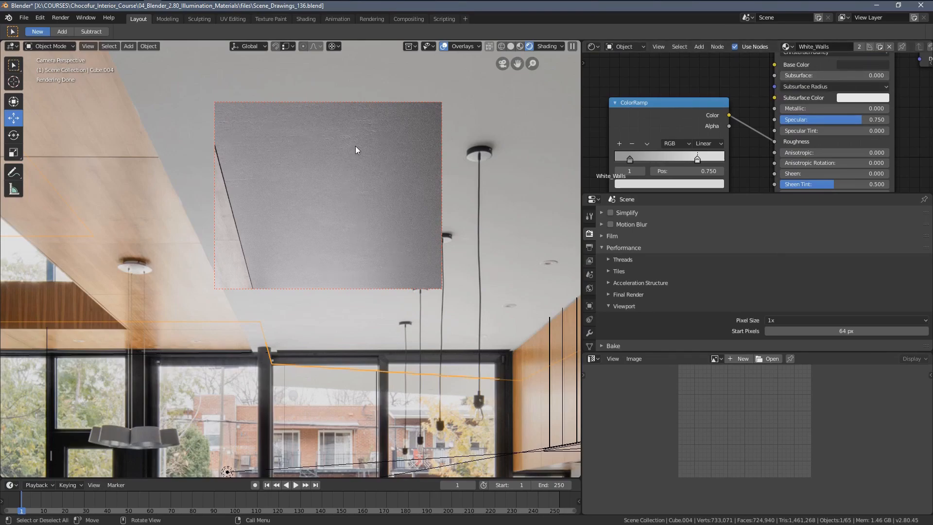
{"action": "mouse_move", "coordinate": [540, 217]}
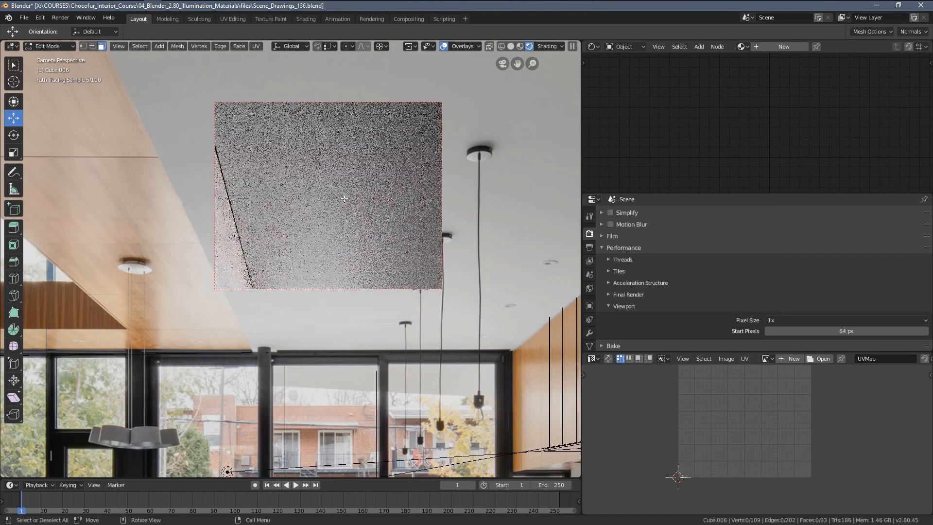
Step: Scale up Cube.004's ceiling UV layout in Edit Mode to make the texture finer
{"action": "key", "text": "Tab"}
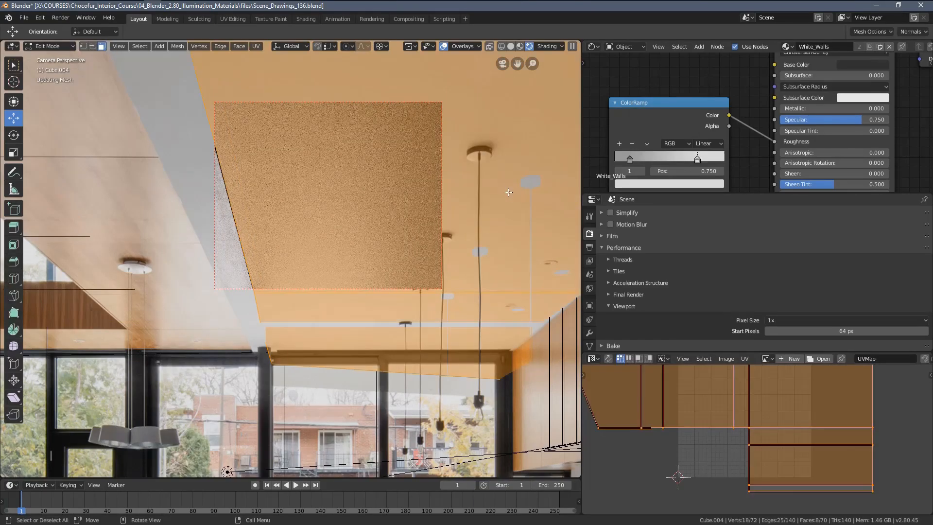
{"action": "key", "text": "s"}
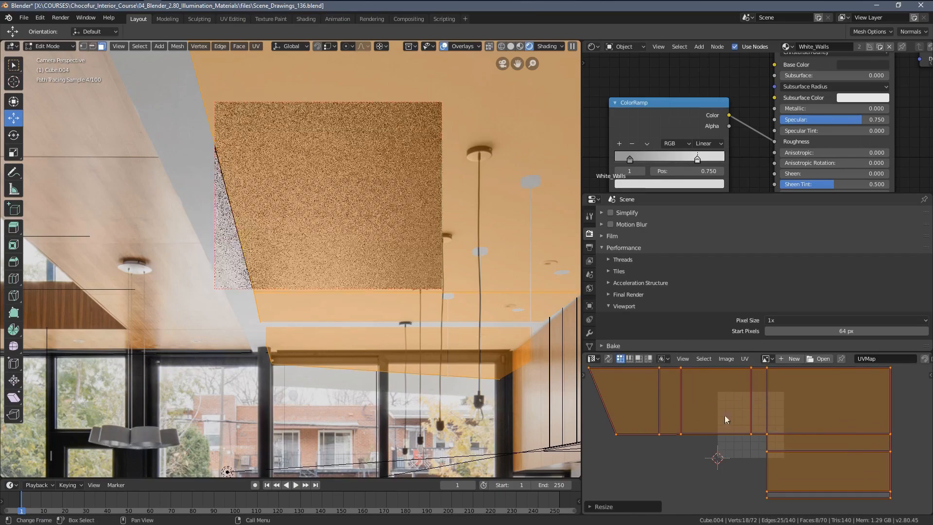
{"action": "left_click", "coordinate": [50, 46]}
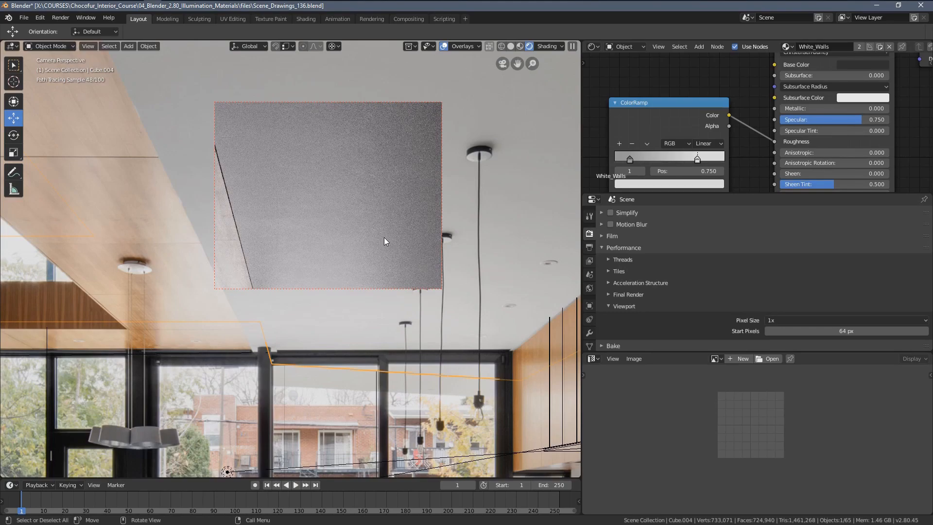
{"action": "mouse_move", "coordinate": [287, 153]}
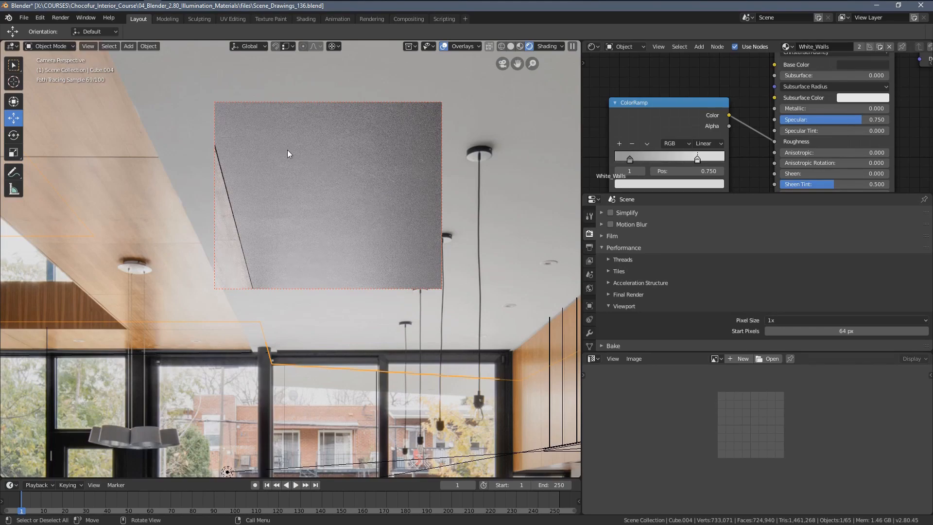
{"action": "mouse_move", "coordinate": [400, 195]}
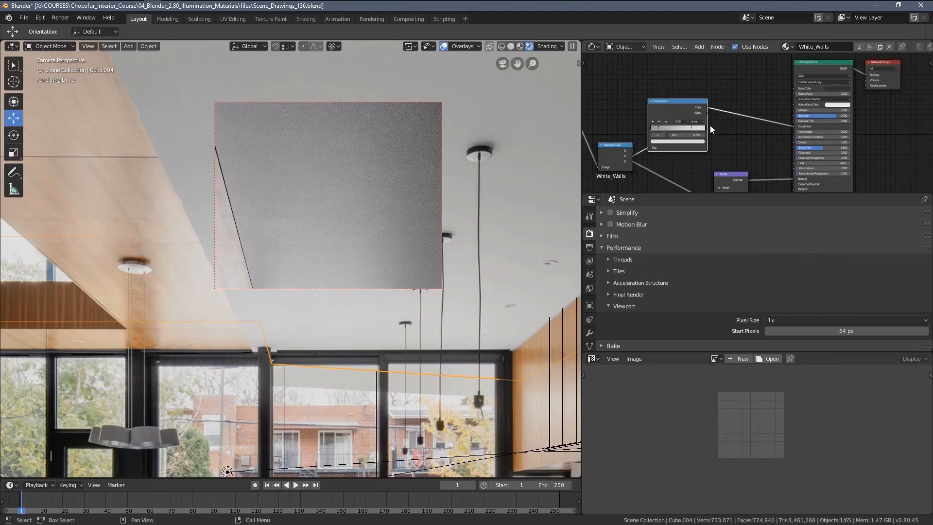
Step: Add a Color > RGB Curves node to the White_Walls material
{"action": "left_click", "coordinate": [698, 46]}
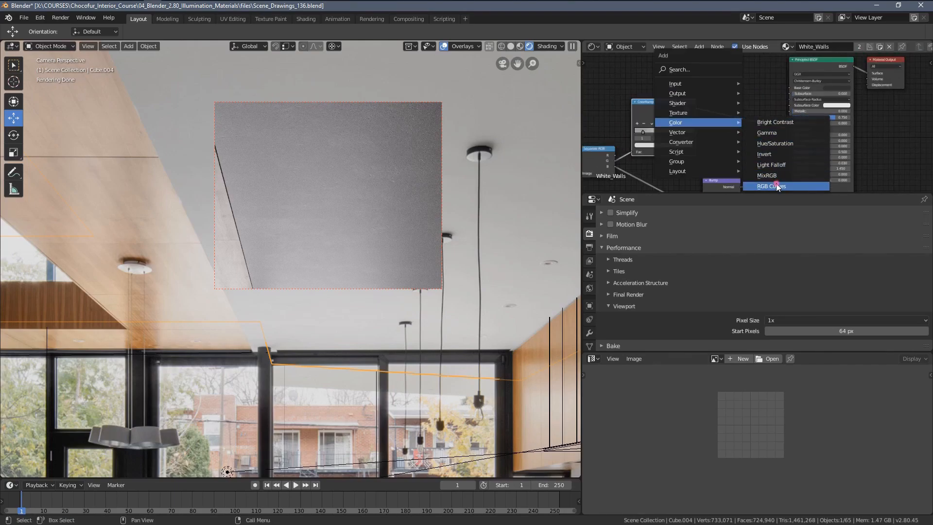
{"action": "left_click", "coordinate": [769, 186]}
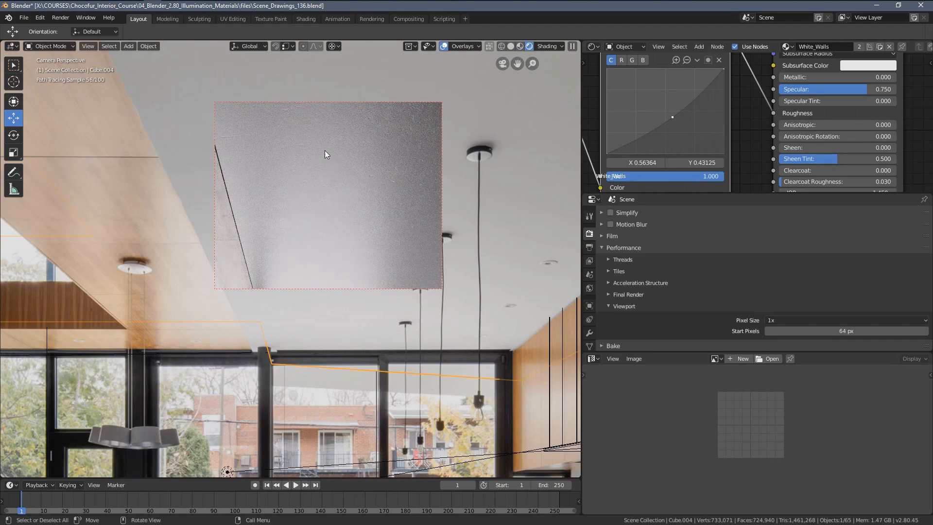
{"action": "mouse_move", "coordinate": [394, 180]}
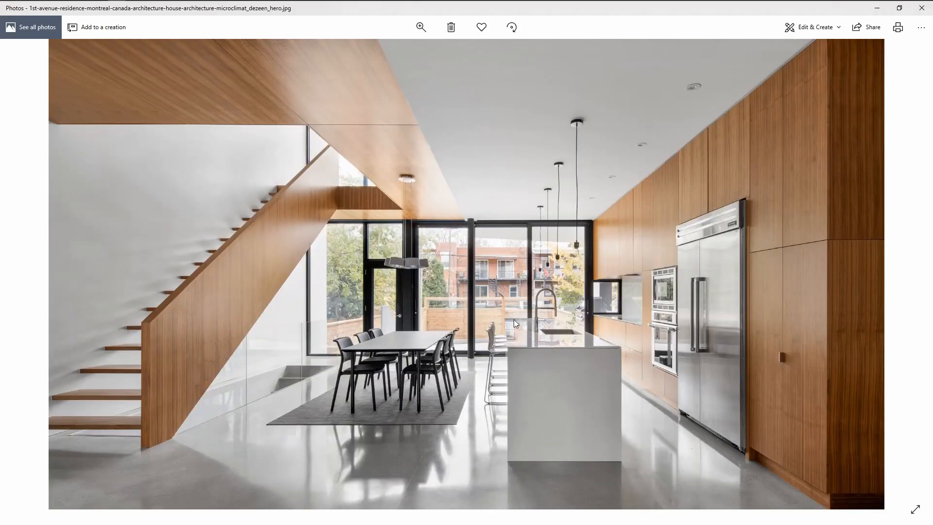
Step: Switch from the Photos reference image back to Blender's rendered kitchen view
{"action": "key", "text": "alt+tab"}
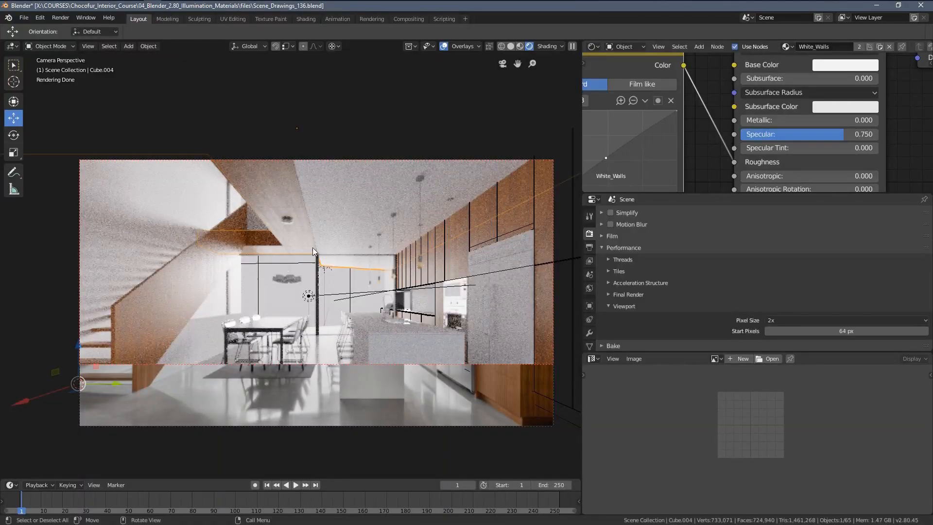
{"action": "mouse_move", "coordinate": [247, 205]}
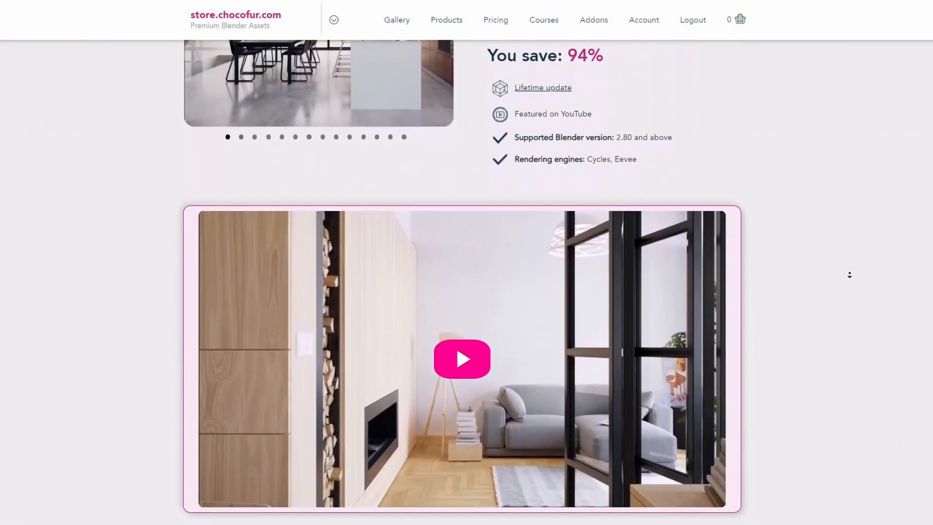
Step: Scroll the Chocofur store past purchased collections to the FAN, EDU and PRO plans
{"action": "scroll", "scroll_direction": "down", "scroll_amount": 3}
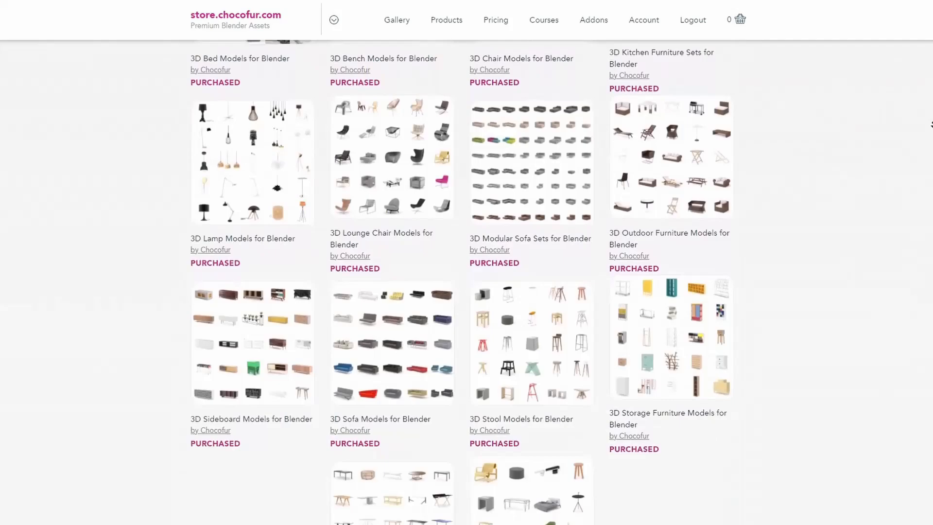
{"action": "scroll", "scroll_direction": "down", "scroll_amount": 3}
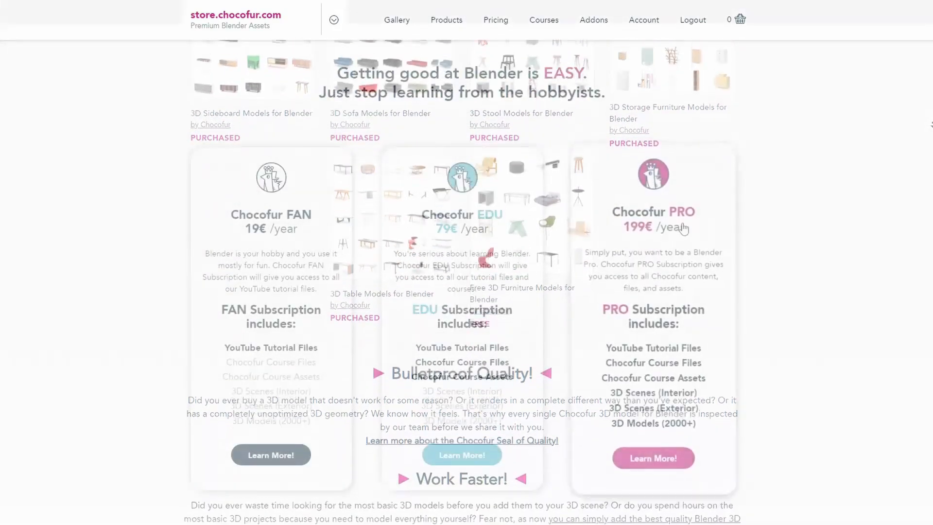